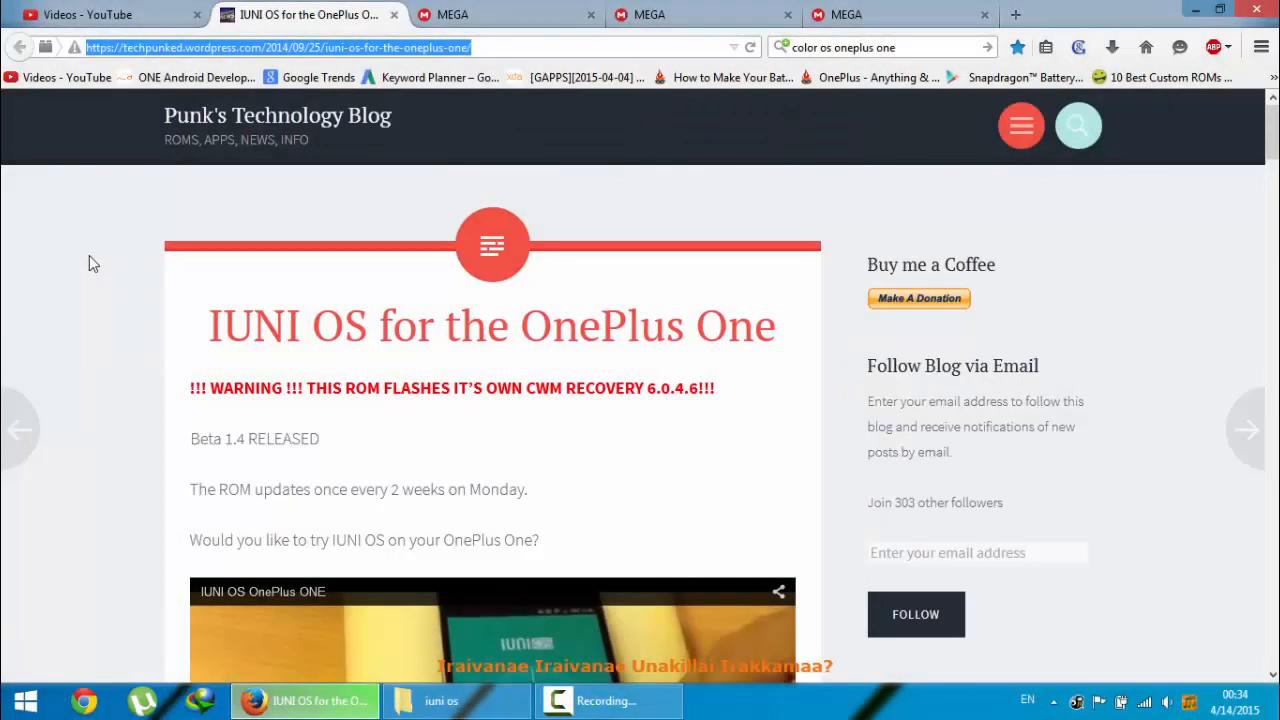
{"action": "mouse_move", "coordinate": [129, 240]}
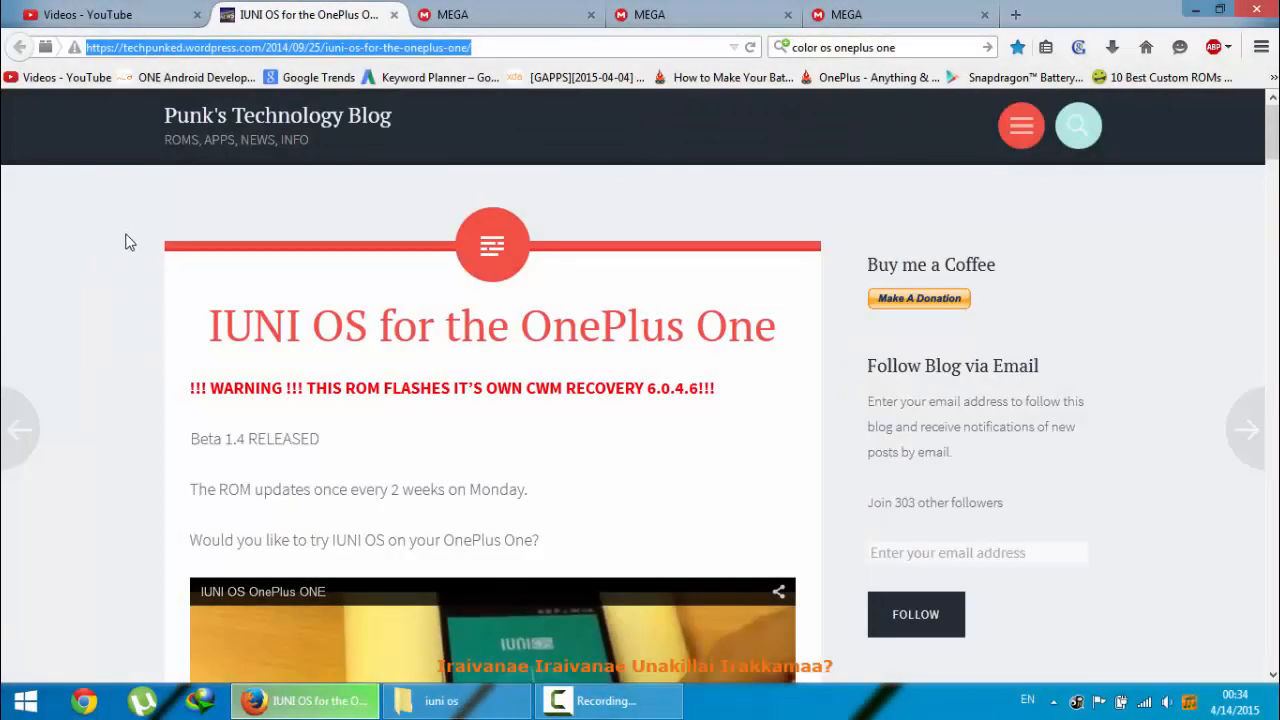
Scroll the techpunked IUNI OS blog post down to its ROM, root and Google apps download links
{"action": "double_click", "coordinate": [246, 325]}
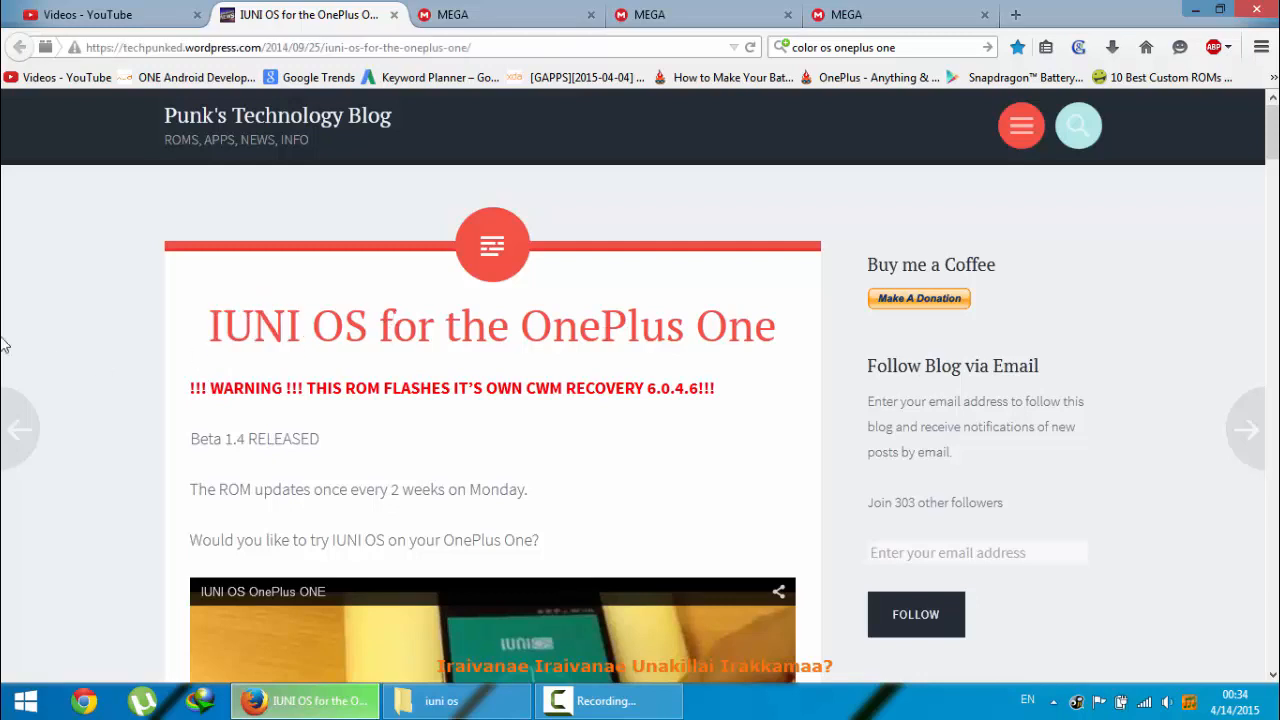
{"action": "left_click", "coordinate": [290, 47]}
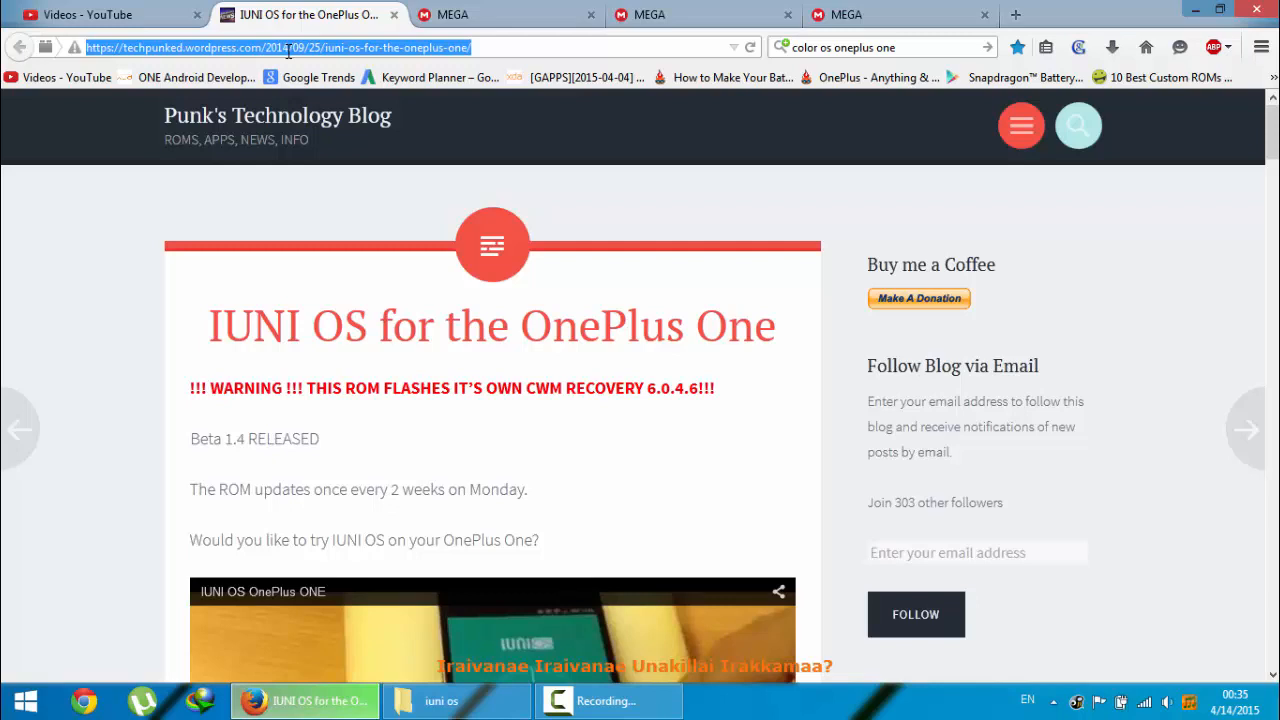
{"action": "scroll", "scroll_direction": "down", "scroll_amount": 3}
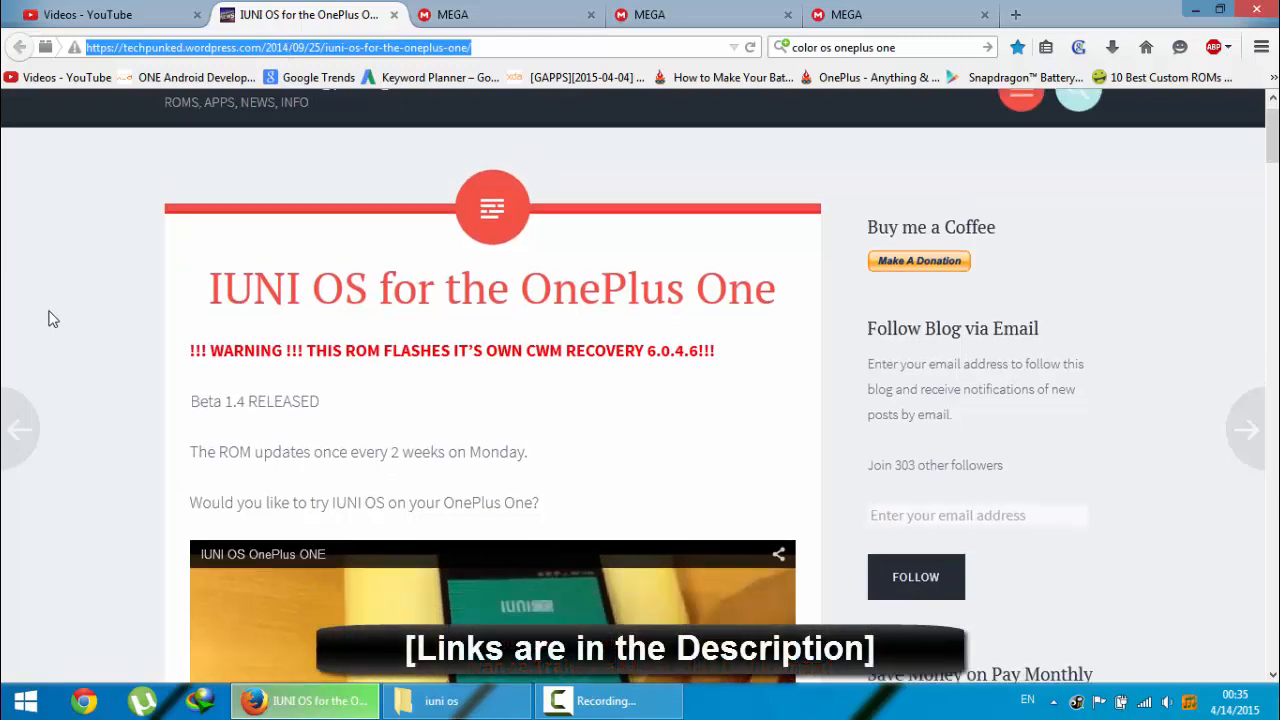
{"action": "scroll", "scroll_direction": "down", "scroll_amount": 3}
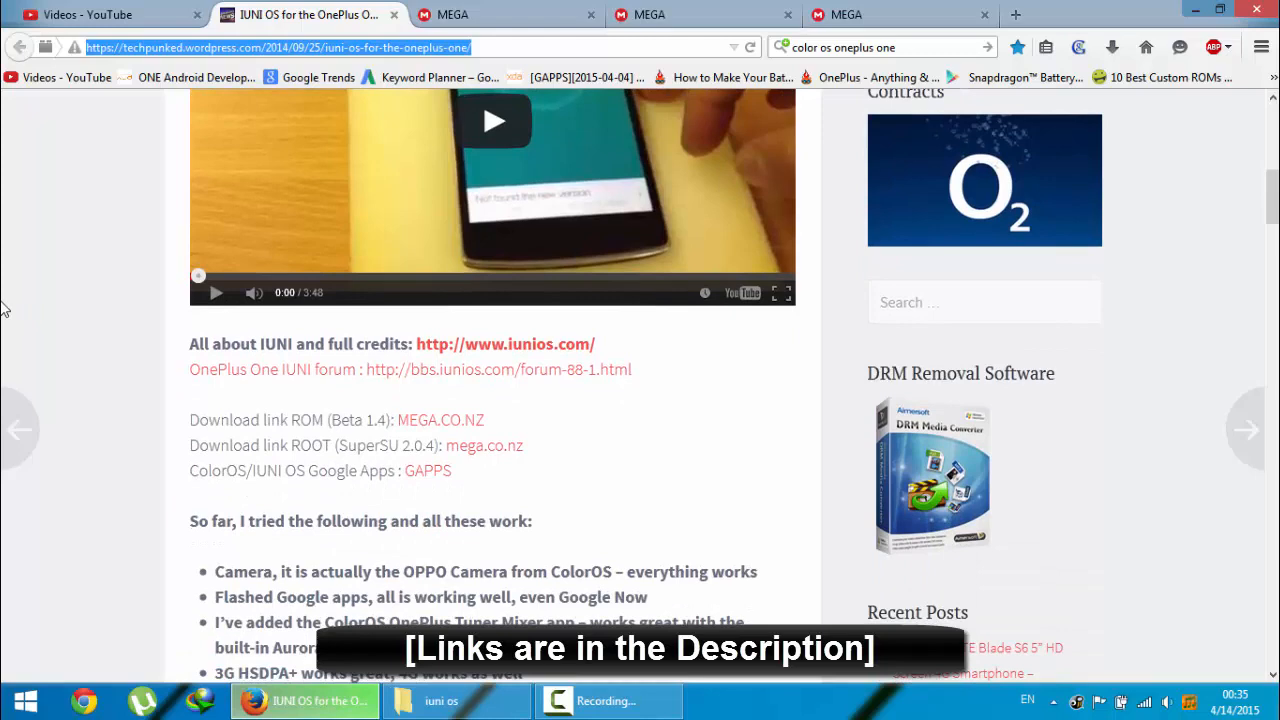
{"action": "scroll", "scroll_direction": "down", "scroll_amount": 3}
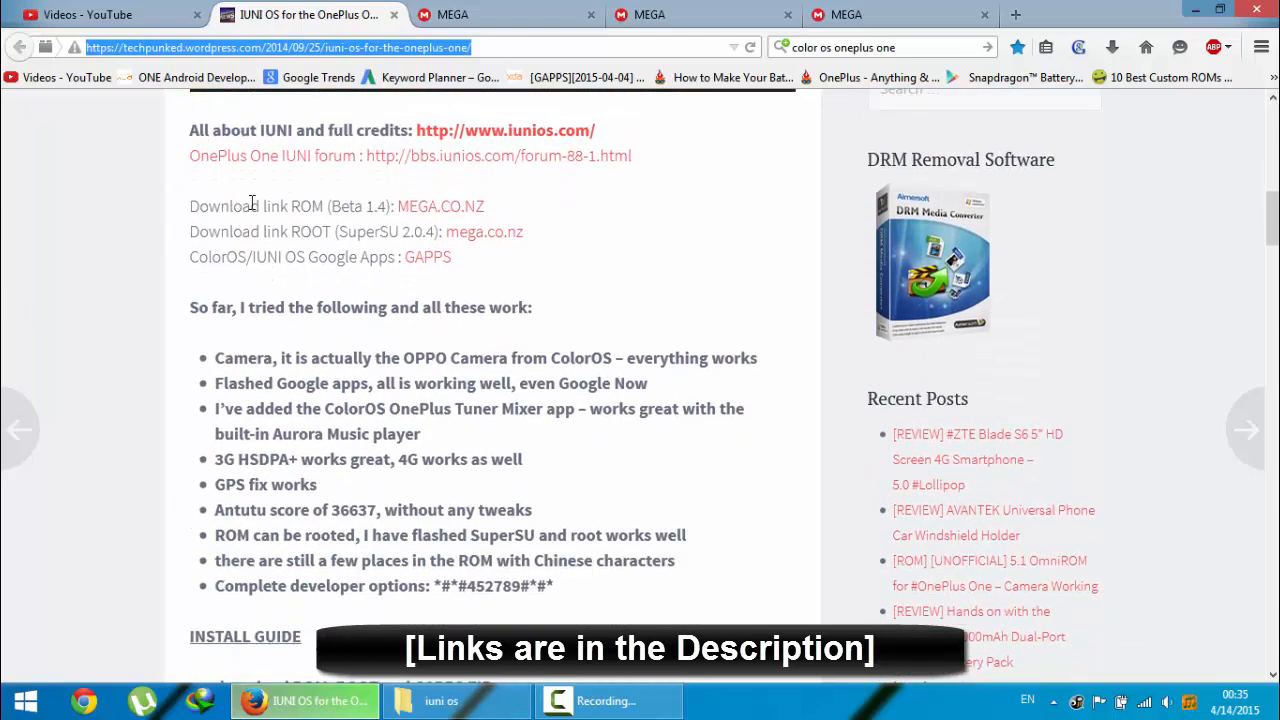
{"action": "mouse_move", "coordinate": [440, 206]}
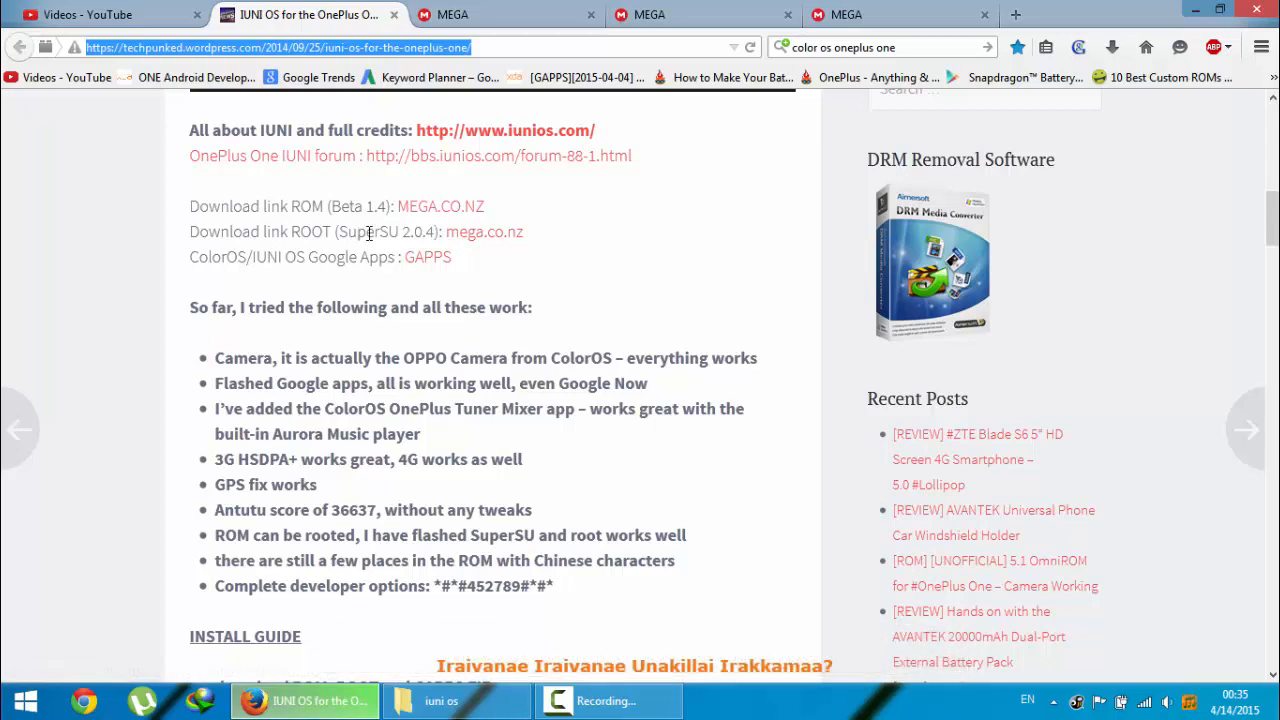
{"action": "mouse_move", "coordinate": [363, 258]}
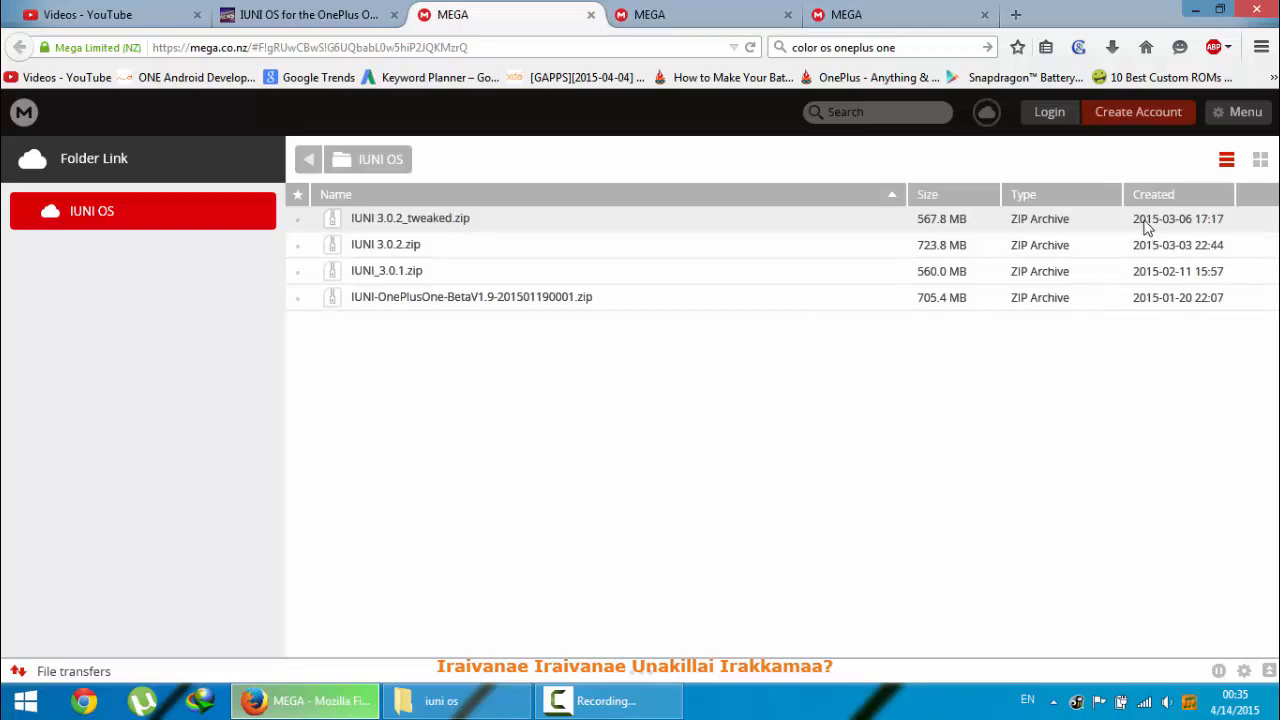
{"action": "mouse_move", "coordinate": [965, 210]}
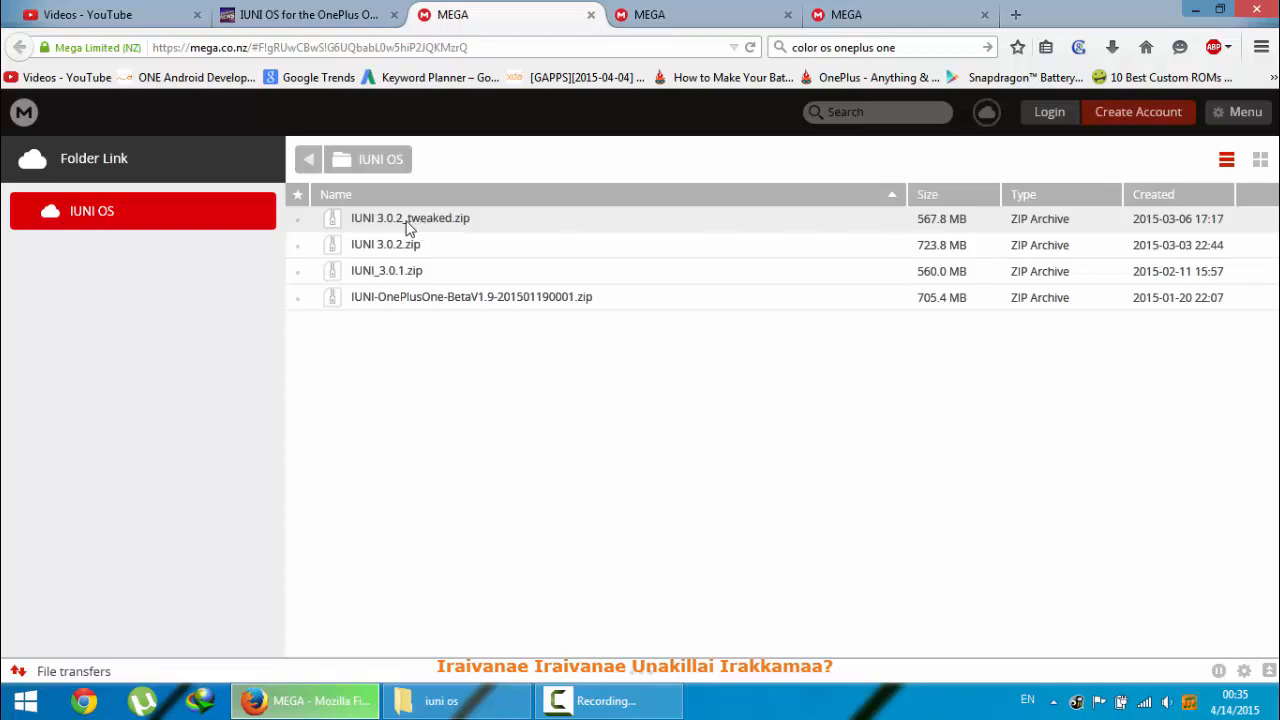
Download IUNI 3.0.2_tweaked.zip, SuperSU-pro-v2.04.zip and gms43.zip from MEGA into the iuni os folder
{"action": "left_click", "coordinate": [410, 218]}
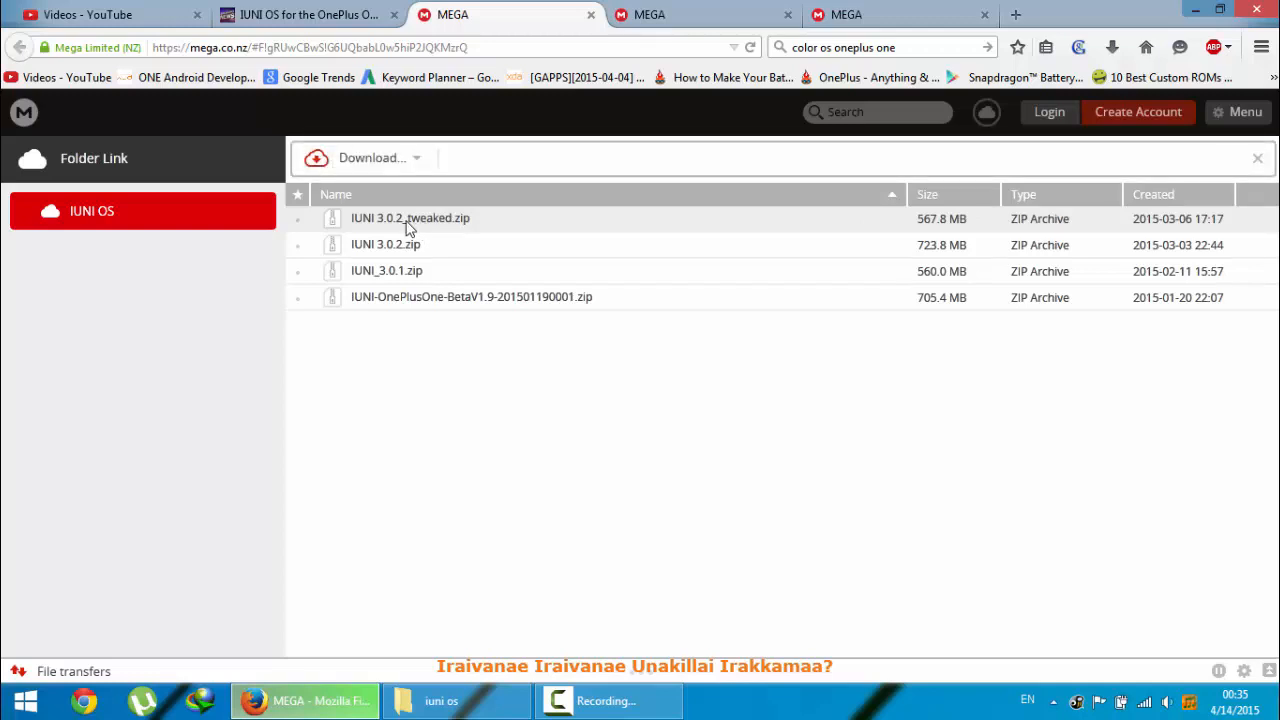
{"action": "left_click", "coordinate": [700, 14]}
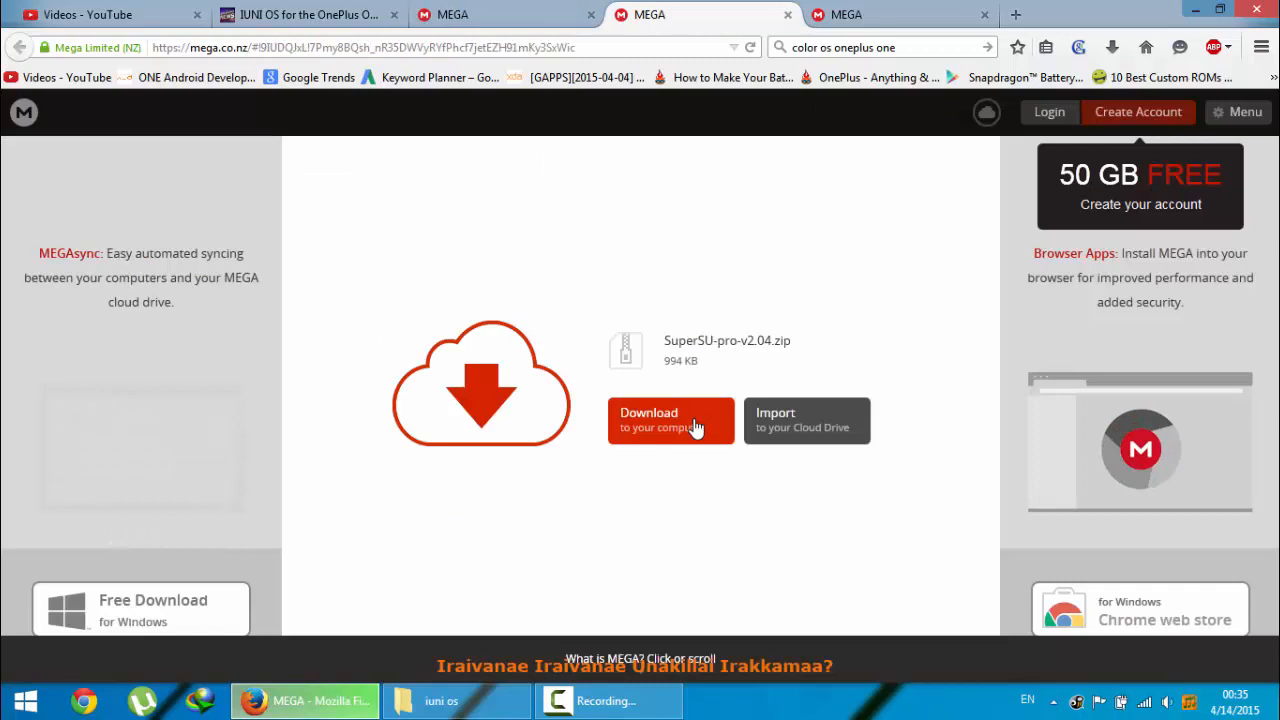
{"action": "left_click", "coordinate": [847, 14]}
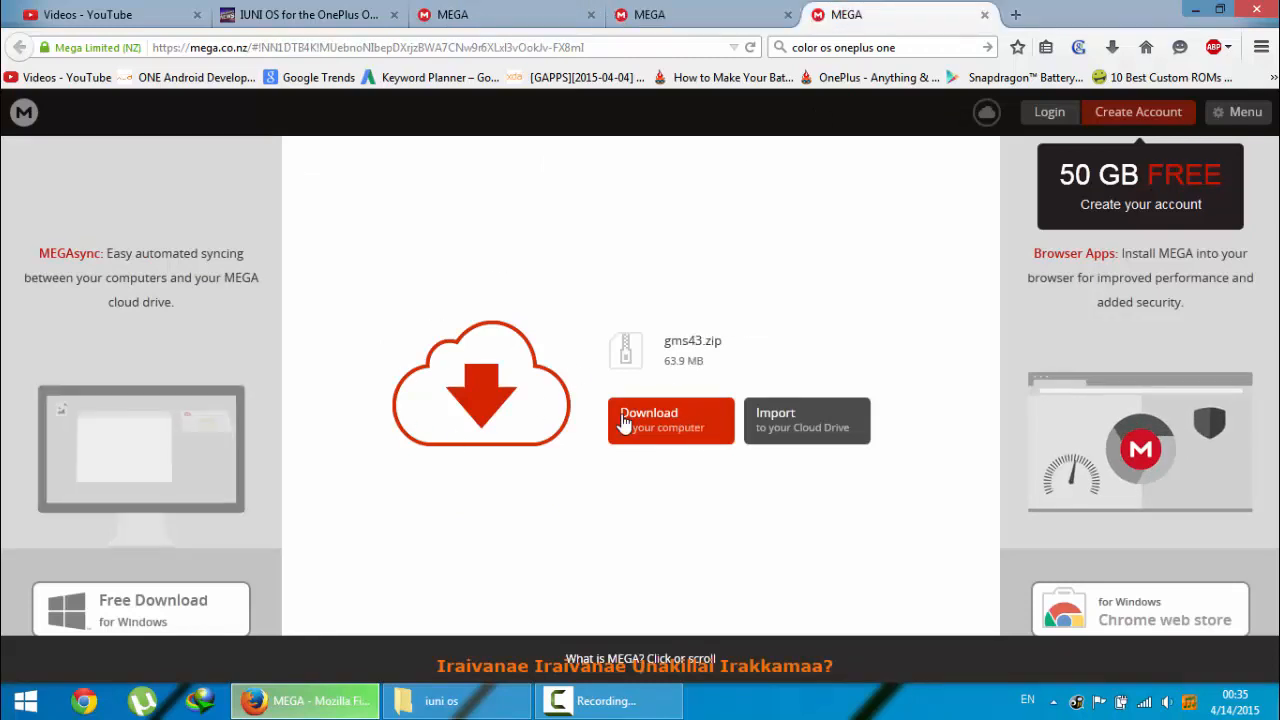
{"action": "left_click", "coordinate": [300, 14]}
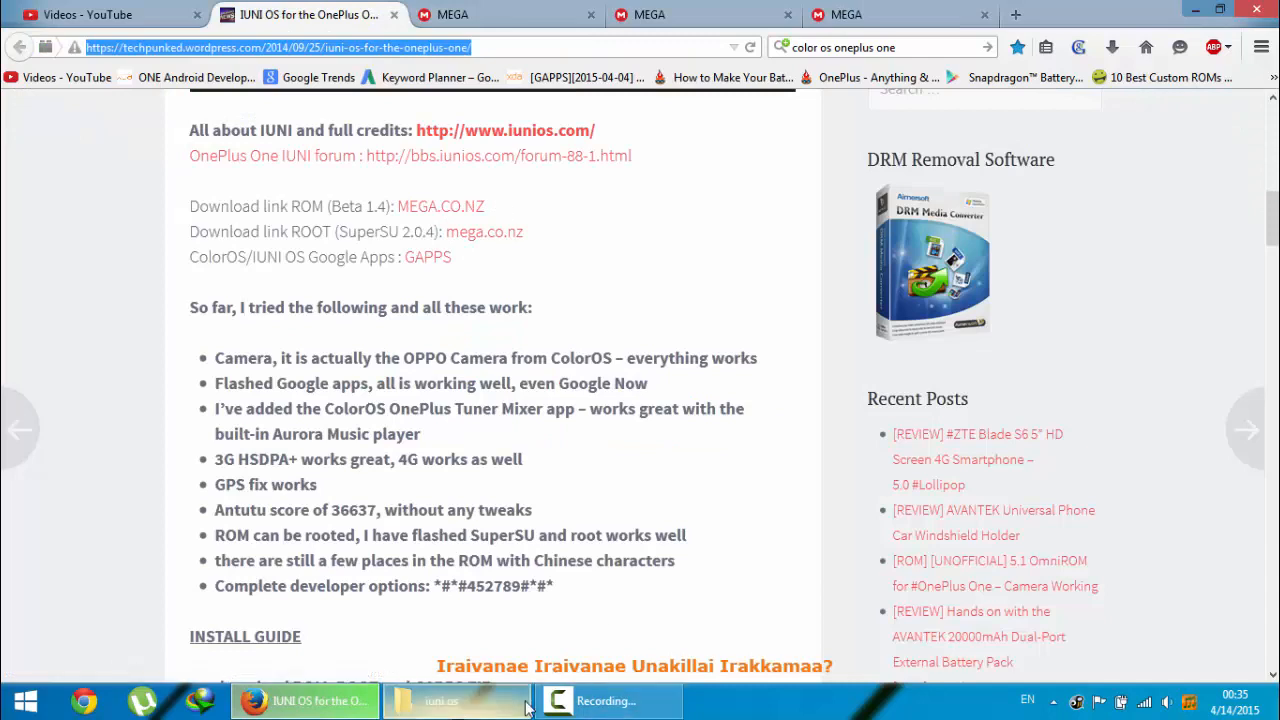
{"action": "left_click", "coordinate": [456, 700]}
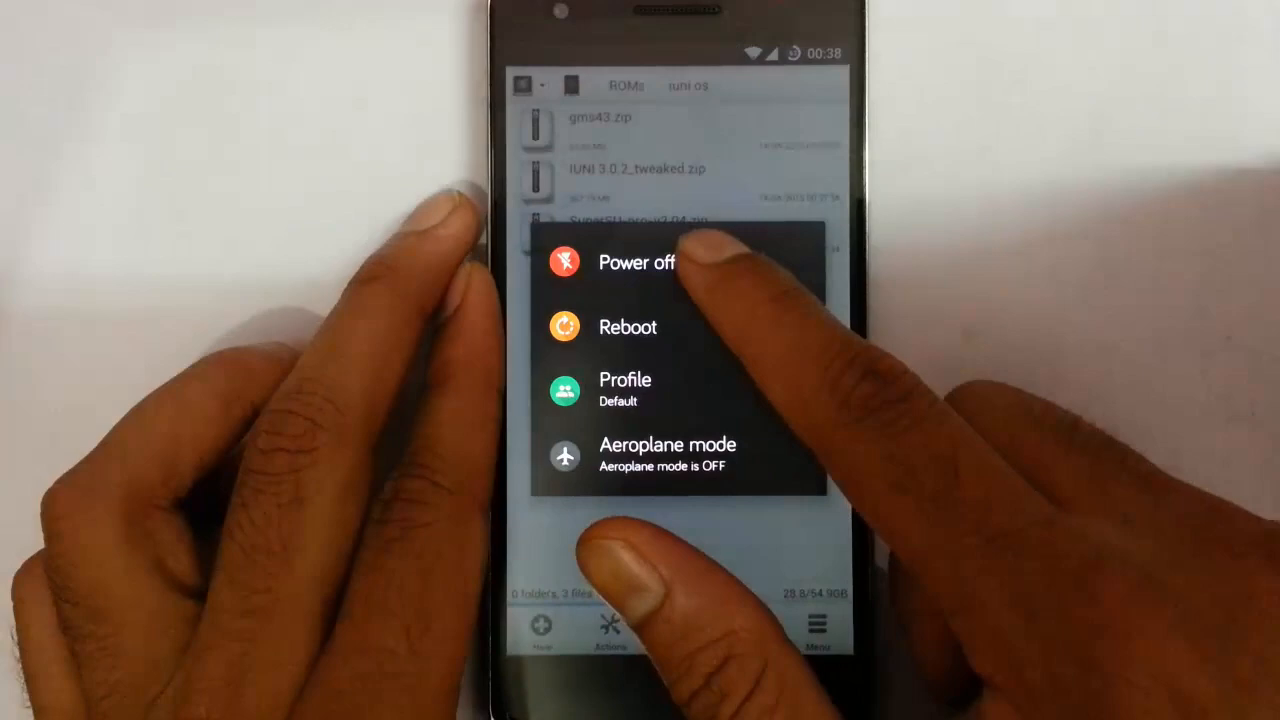
Reboot the OnePlus One from Android into the MultiROM TWRP 2.8.6 recovery
{"action": "left_click", "coordinate": [637, 262]}
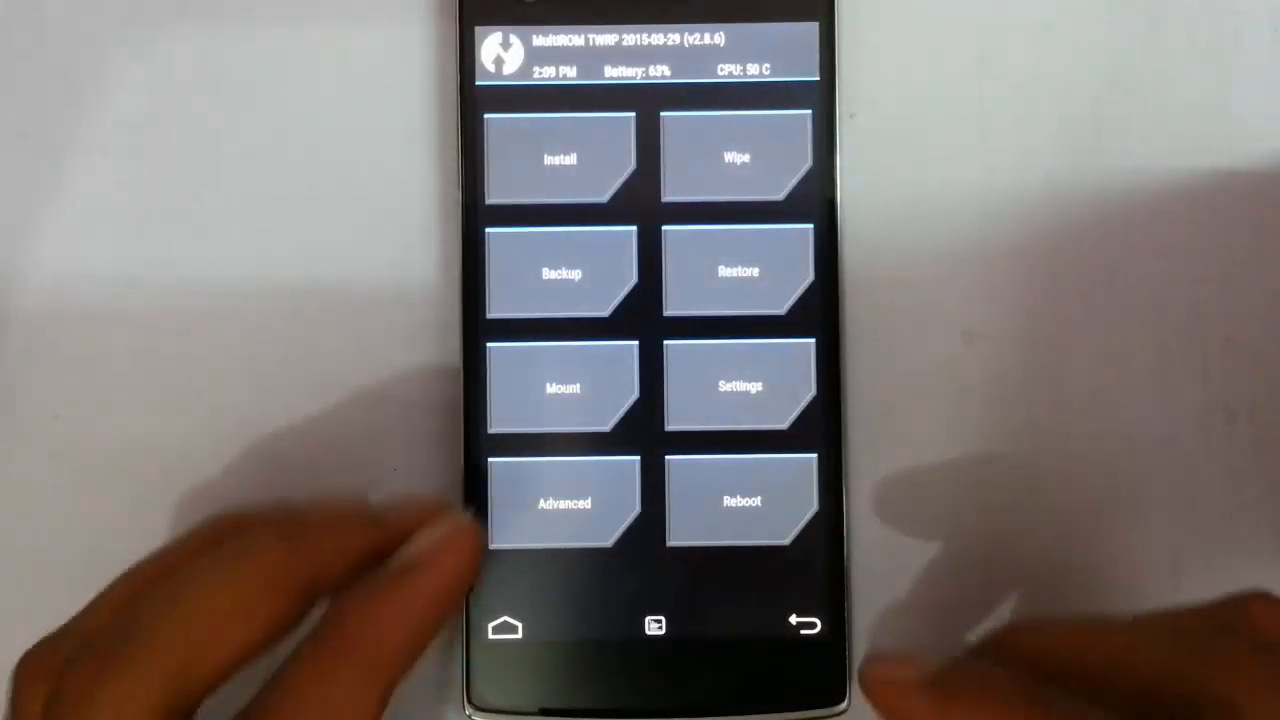
Advanced-wipe the Dalvik cache, System and cache partitions, then return to the main menu
{"action": "left_click", "coordinate": [561, 272]}
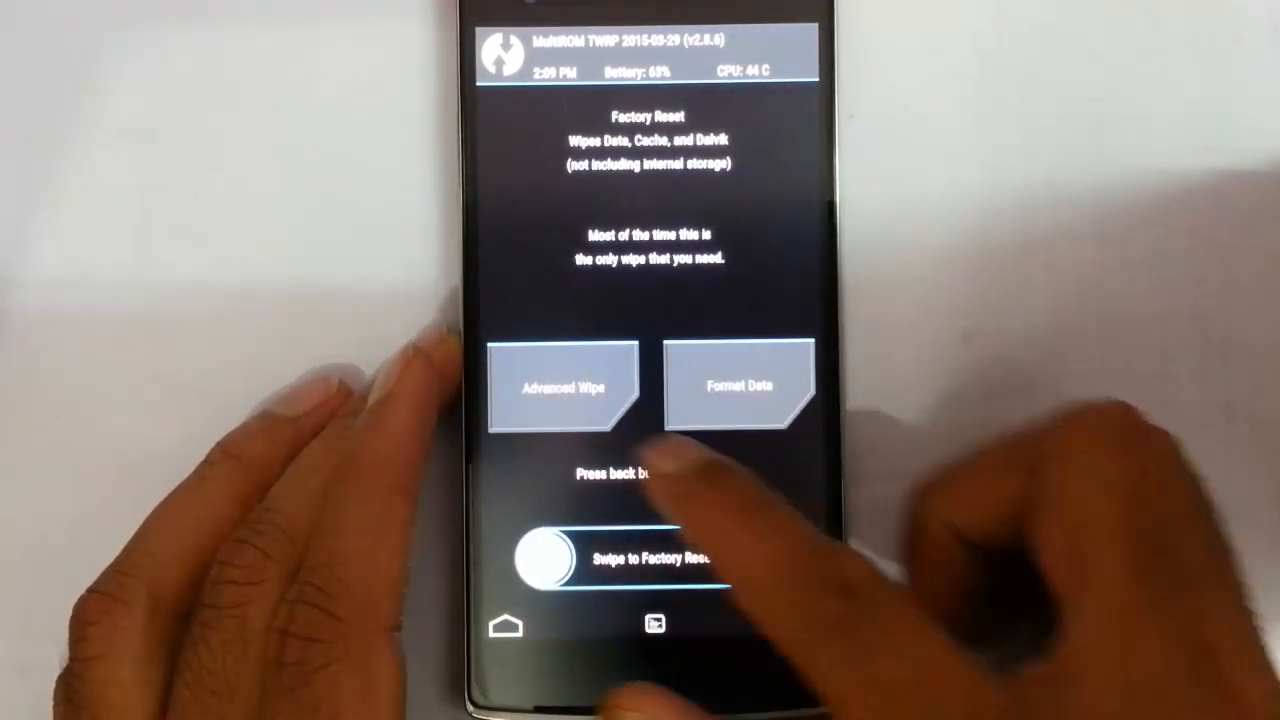
{"action": "left_click", "coordinate": [562, 386]}
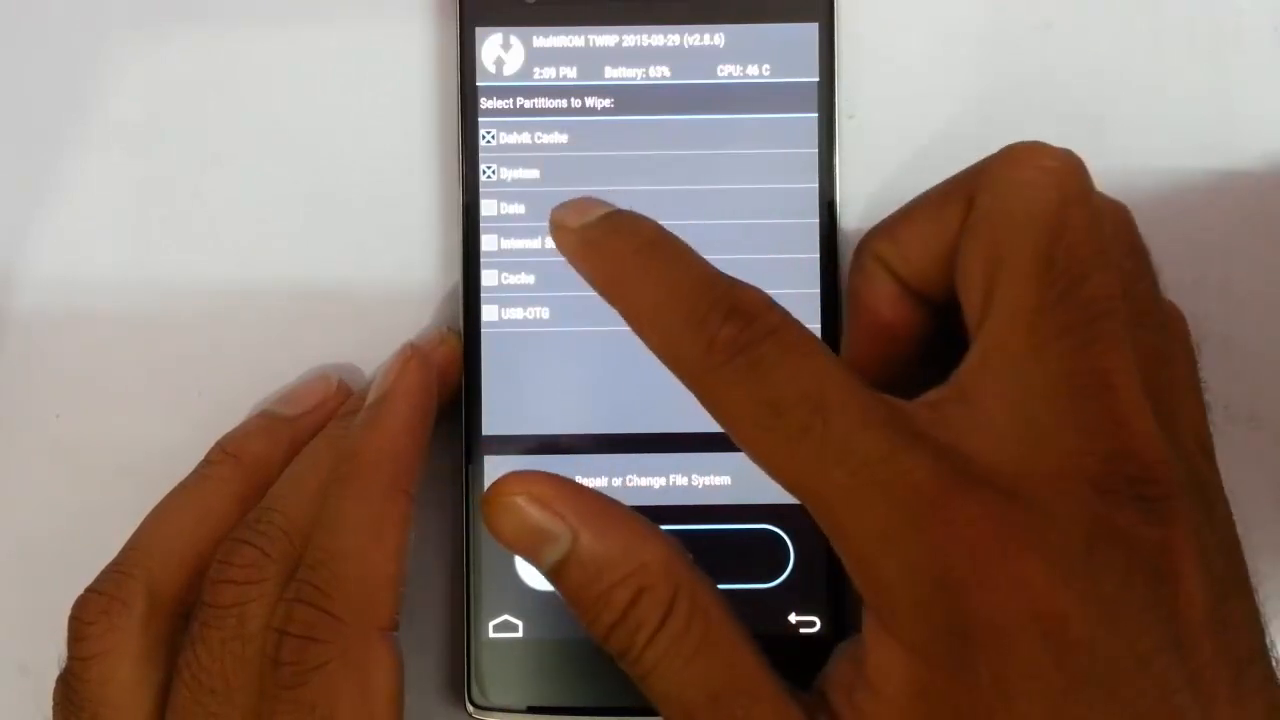
{"action": "left_click", "coordinate": [515, 208]}
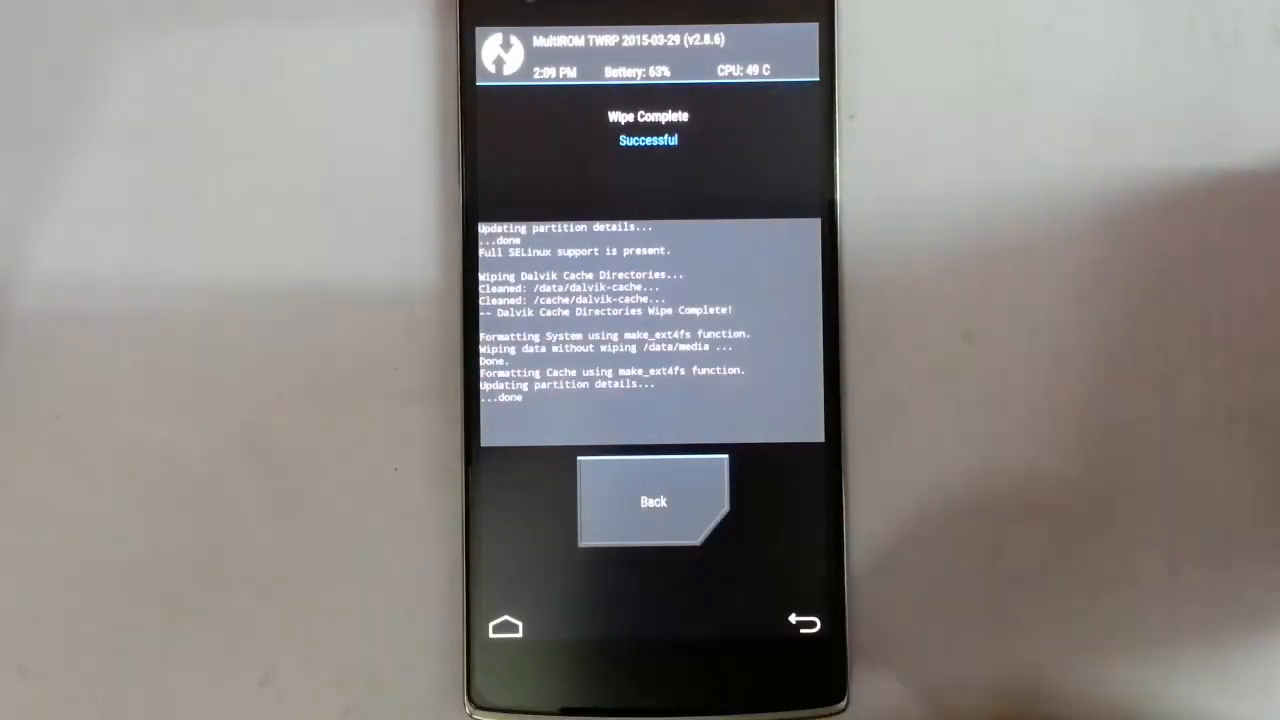
{"action": "left_click", "coordinate": [652, 501]}
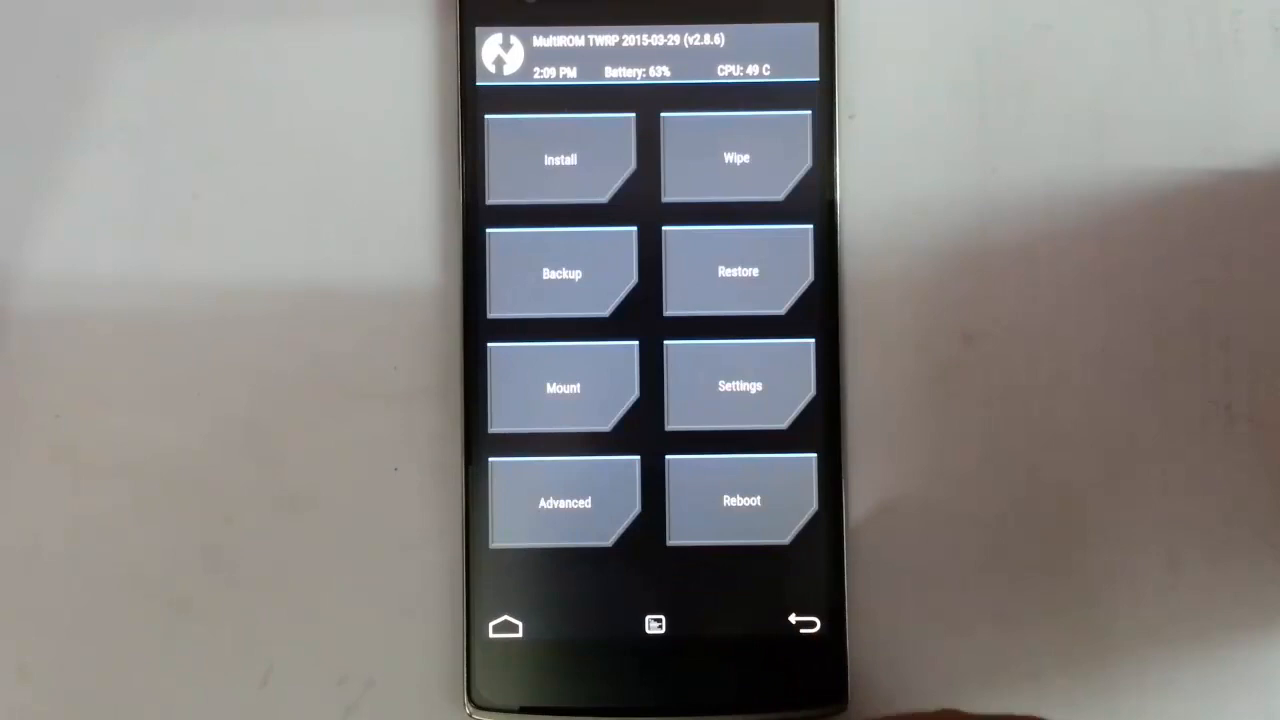
Flash IUNI 3.0.2_tweaked.zip and reboot the phone into IUNI OS
{"action": "left_click", "coordinate": [560, 158]}
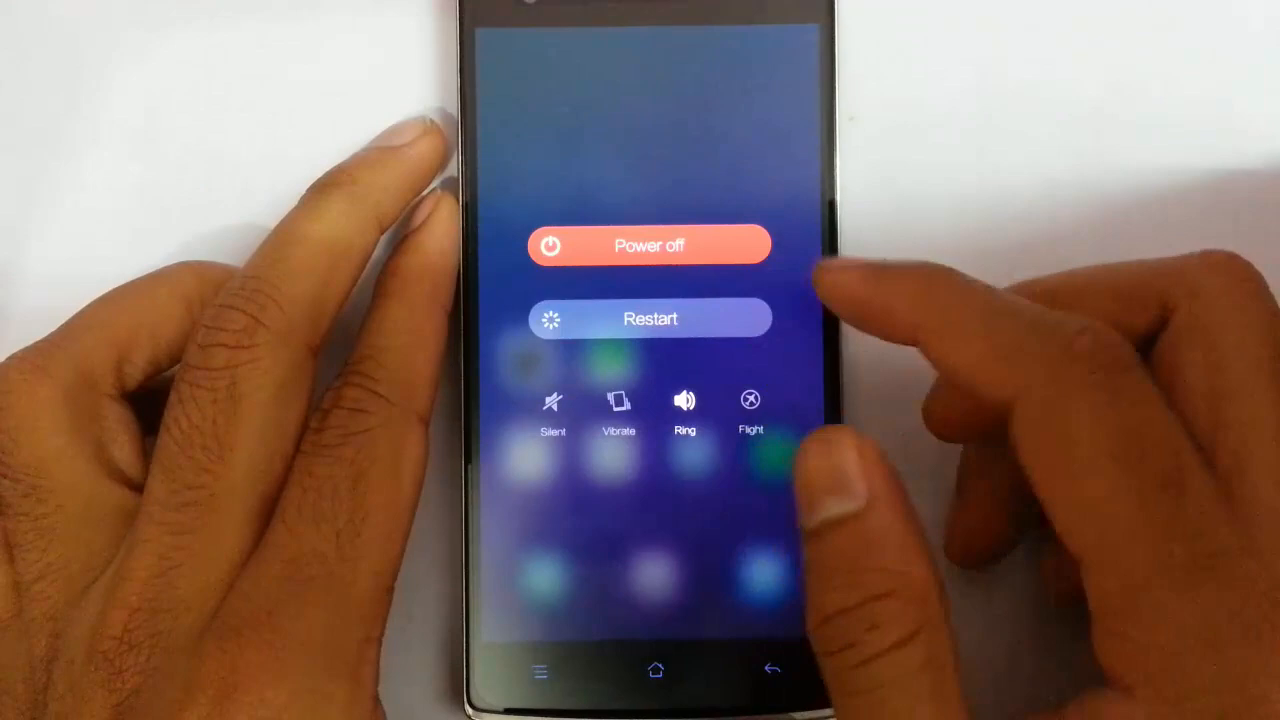
Reboot from IUNI OS back into the MultiROM TWRP recovery main menu
{"action": "left_click", "coordinate": [650, 318]}
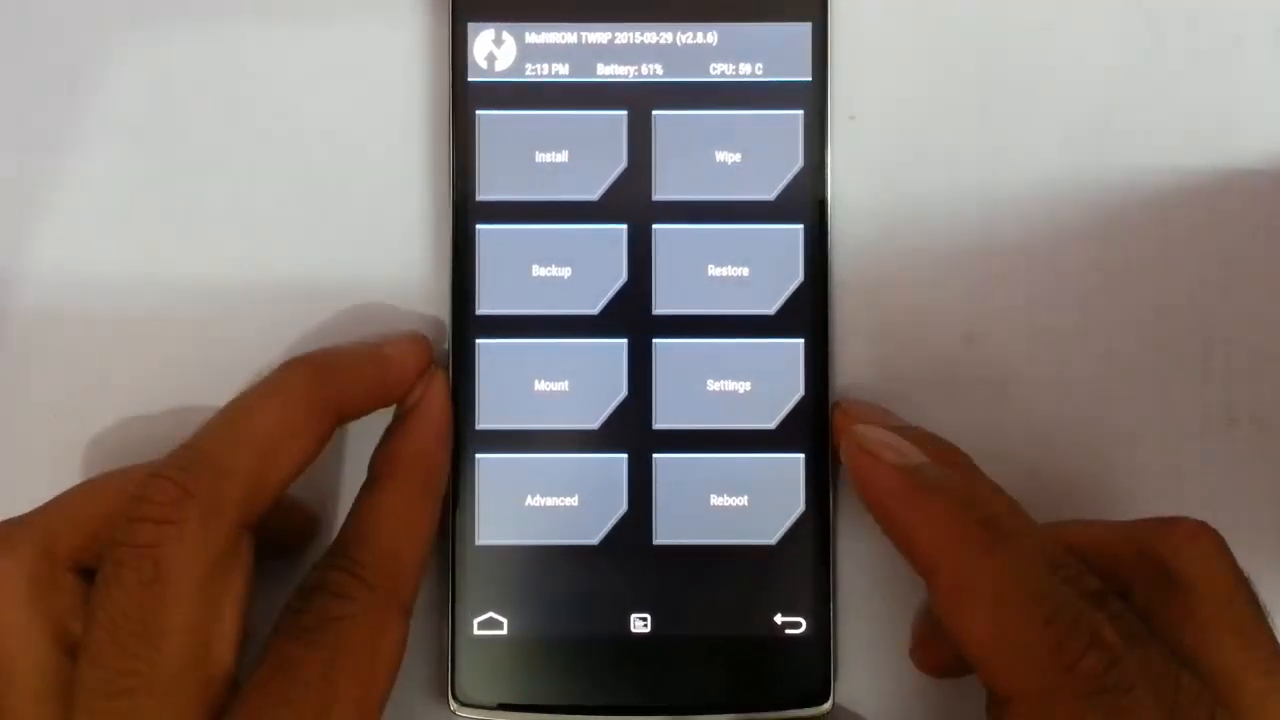
Flash SuperSU-pro-v2.04.zip from /sdcard/ROMs/iuni os and reboot to the IUNI OS home screen
{"action": "left_click", "coordinate": [550, 156]}
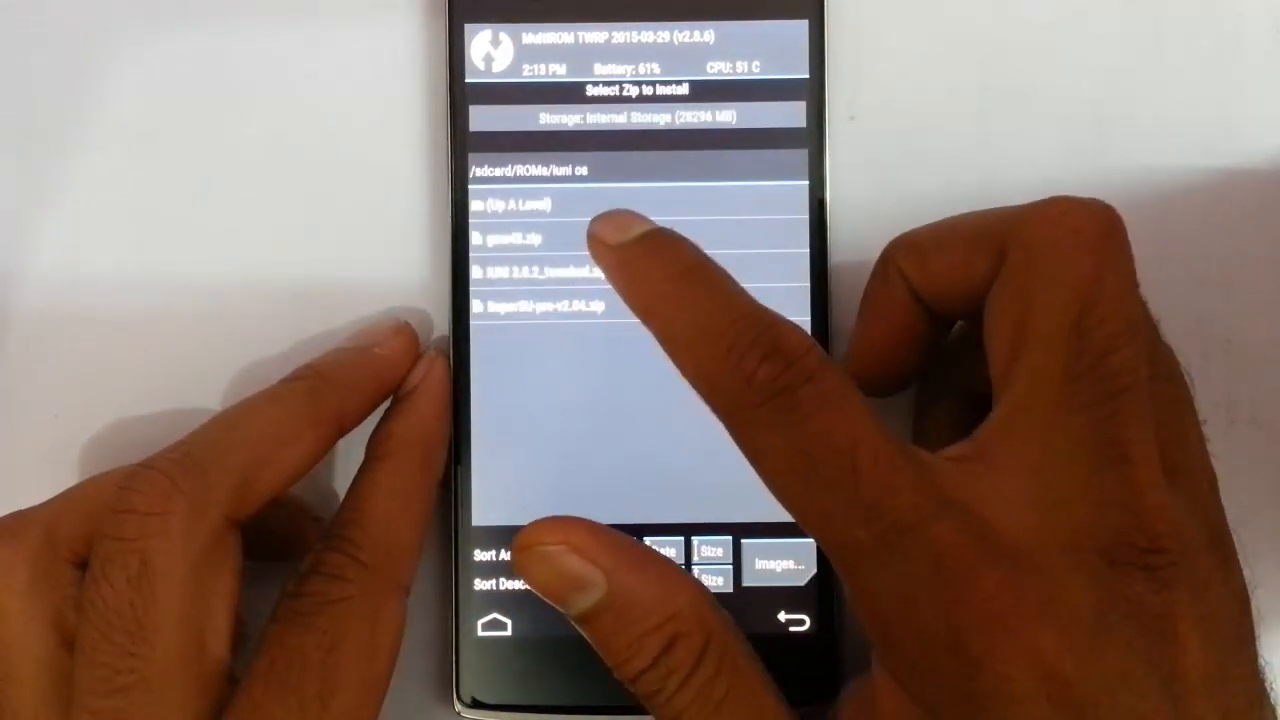
{"action": "left_click", "coordinate": [533, 237]}
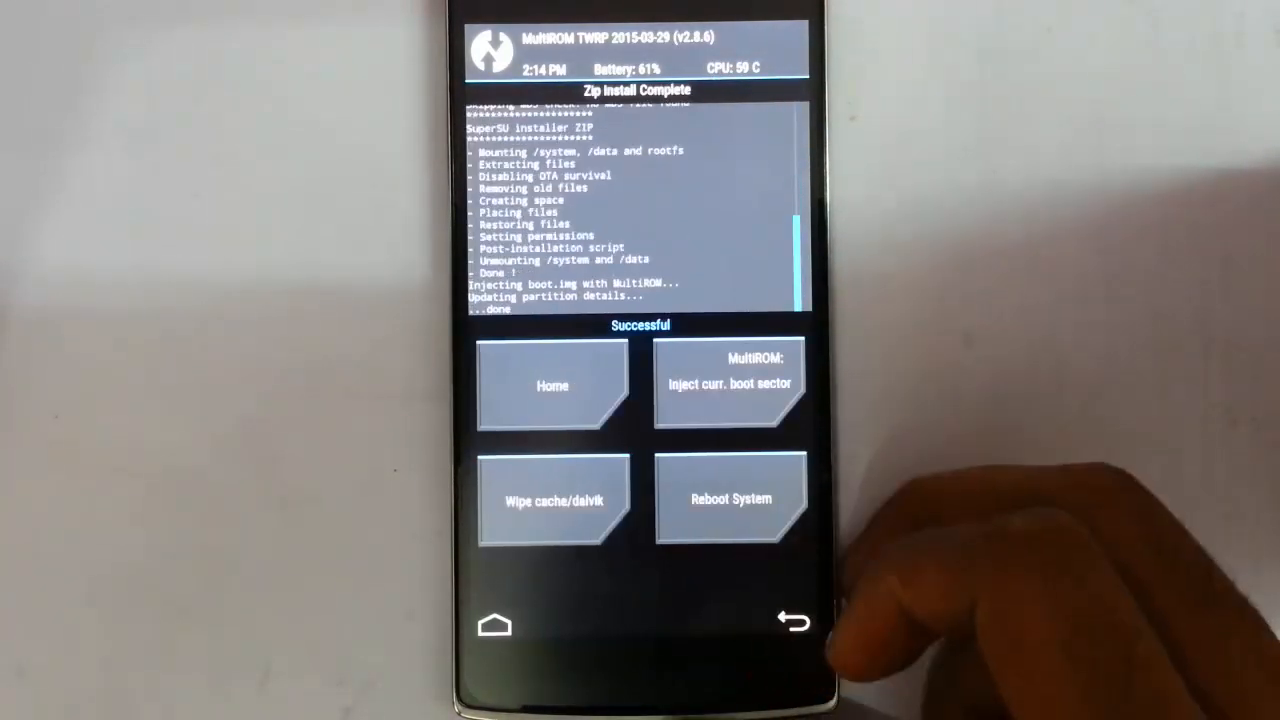
{"action": "left_click", "coordinate": [731, 498]}
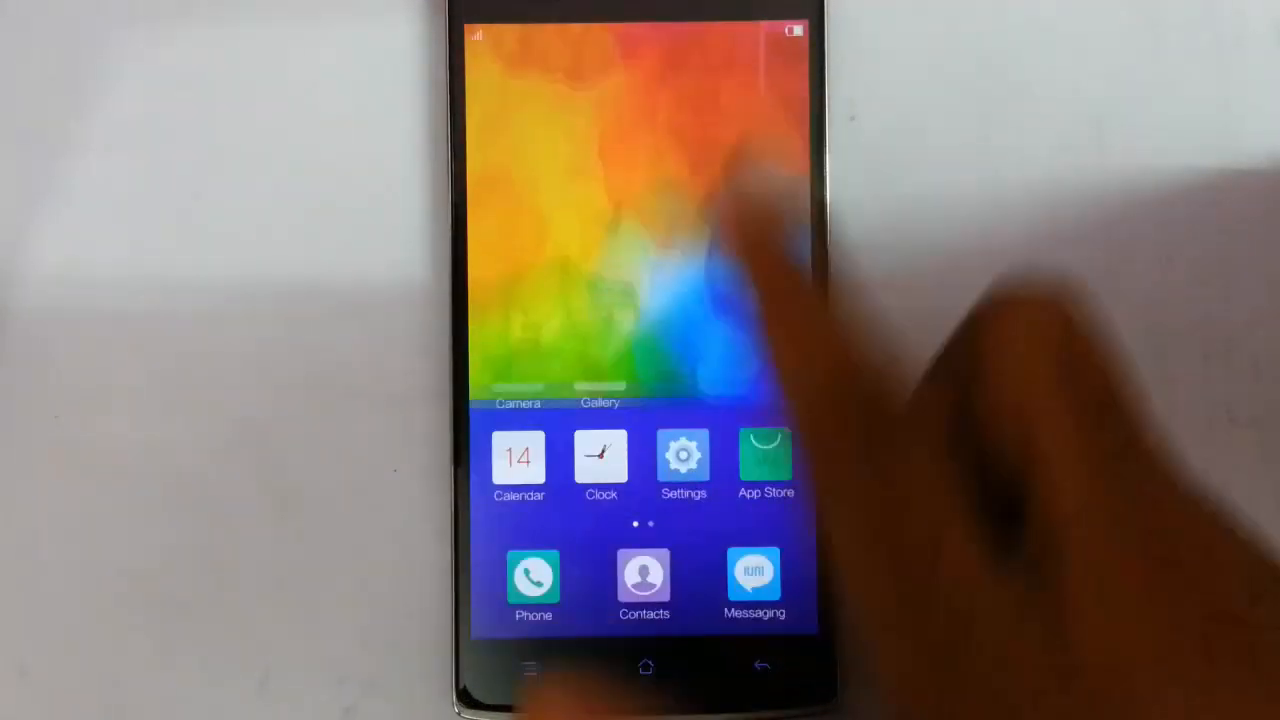
Grant Android System superuser access, then view About phone's IUNI build and Android 4.4.2 details
{"action": "scroll", "scroll_direction": "left", "scroll_amount": 3}
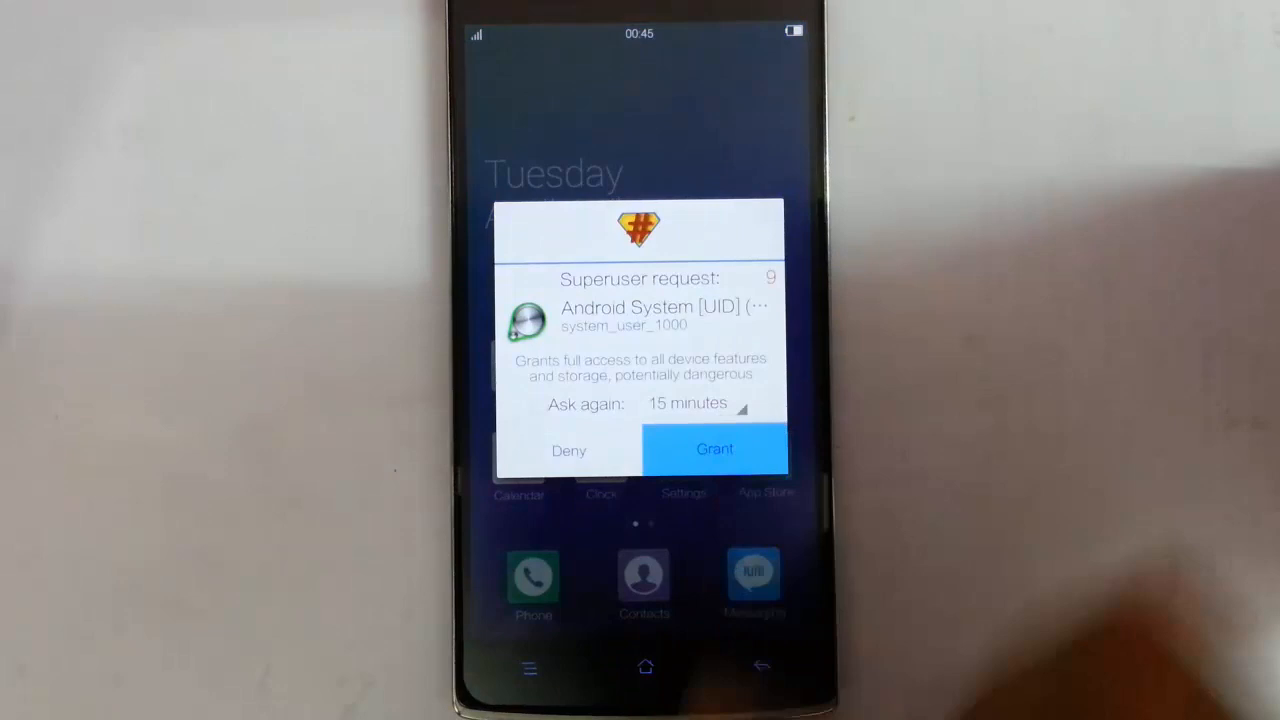
{"action": "left_click", "coordinate": [714, 449]}
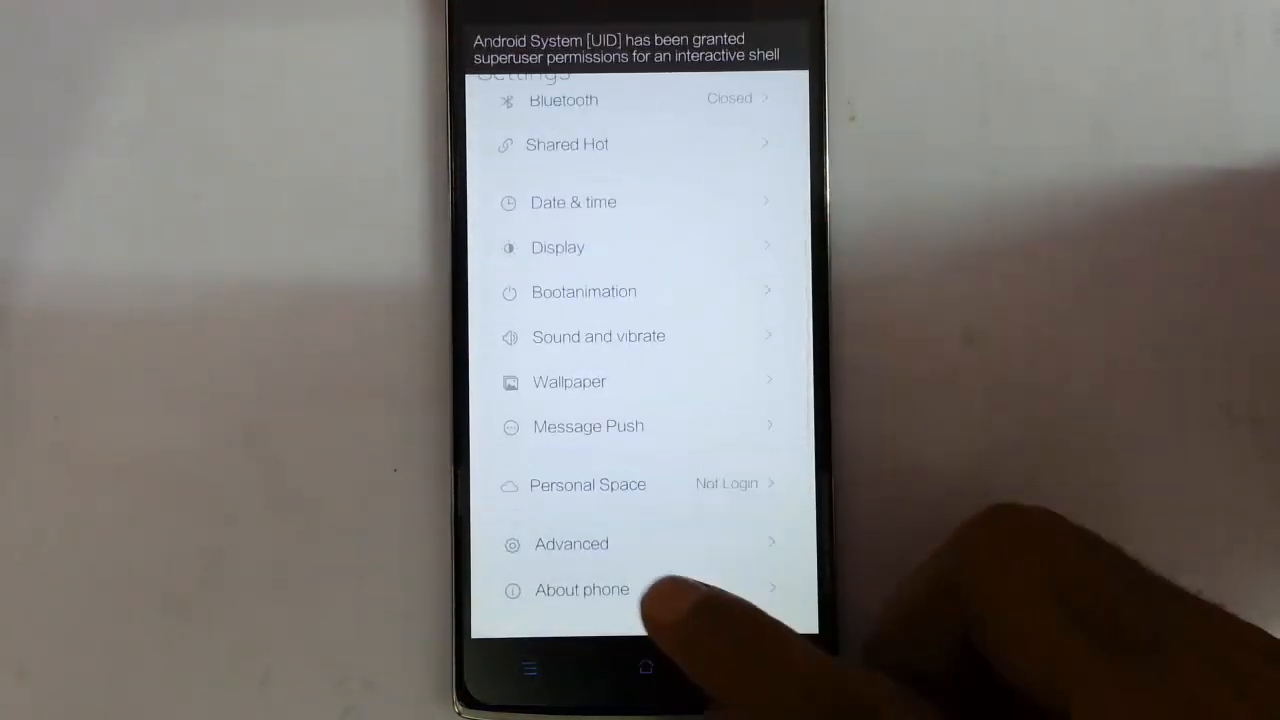
{"action": "left_click", "coordinate": [582, 589]}
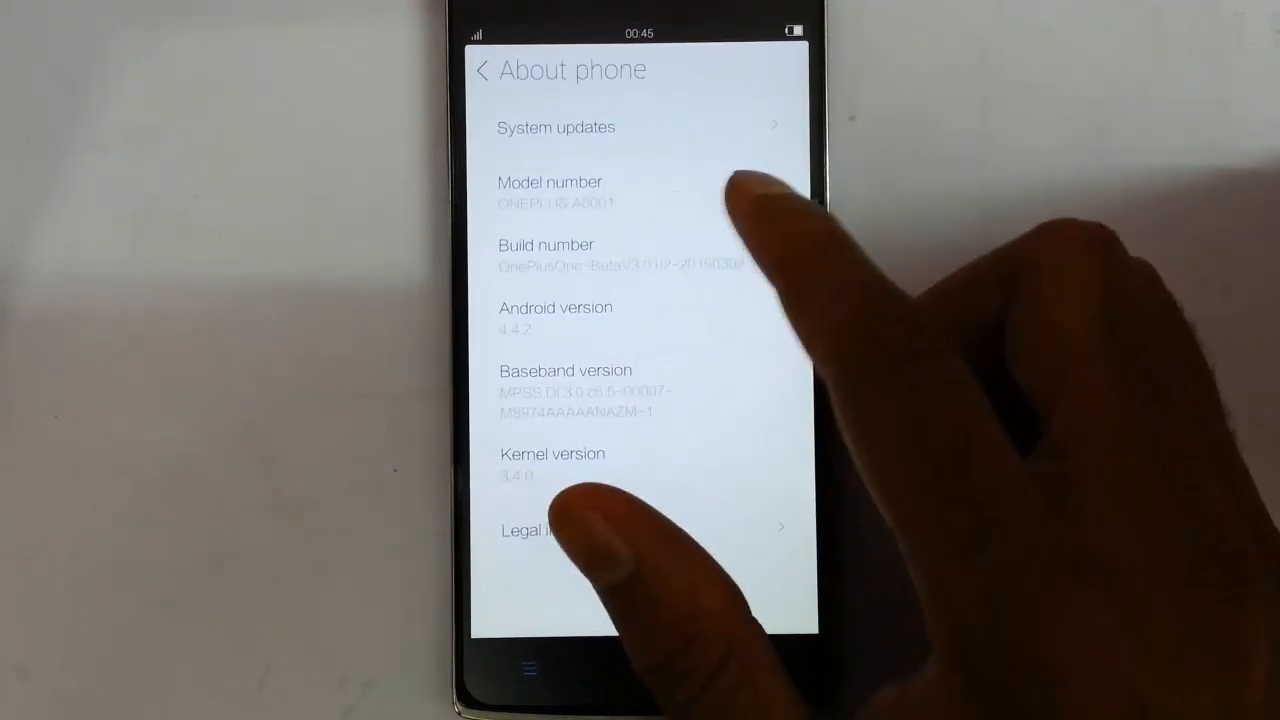